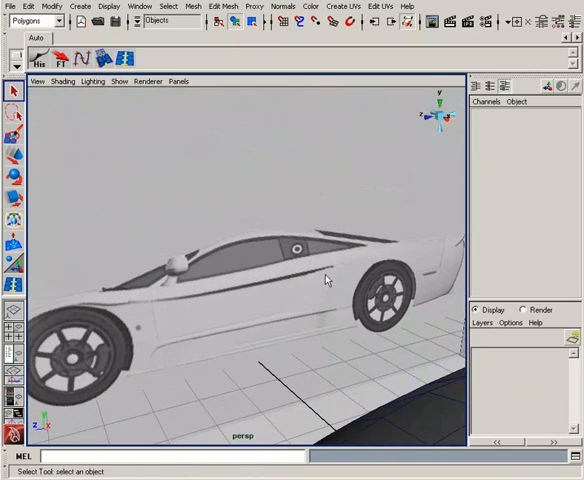
{"action": "mouse_move", "coordinate": [155, 307]}
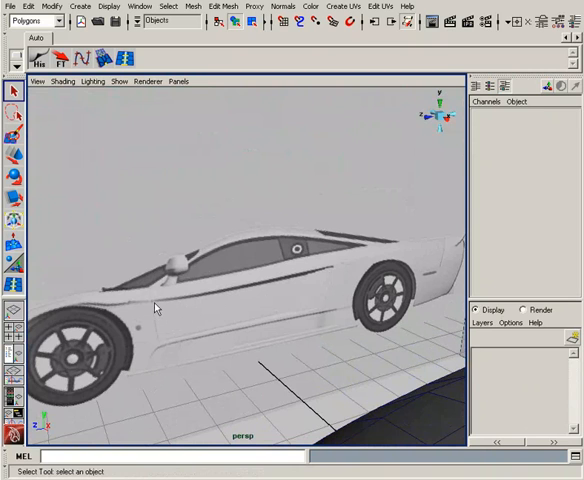
{"action": "mouse_move", "coordinate": [254, 308]}
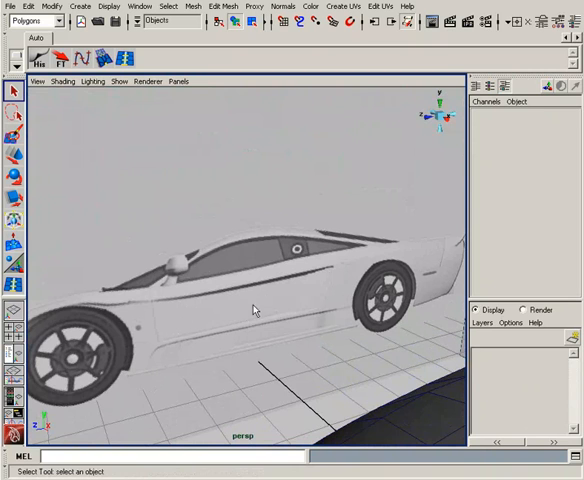
{"action": "mouse_move", "coordinate": [295, 275]}
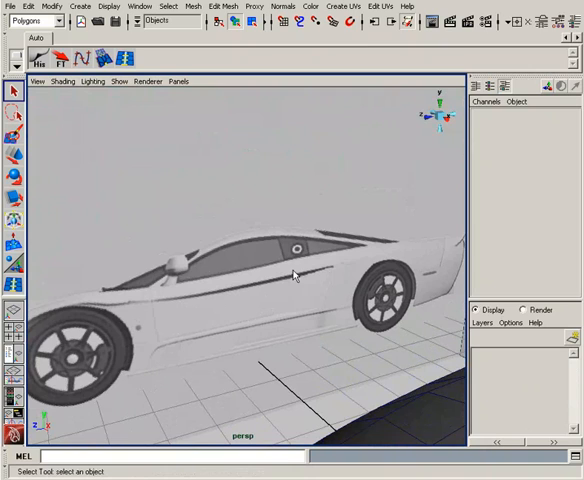
{"action": "mouse_move", "coordinate": [322, 299]}
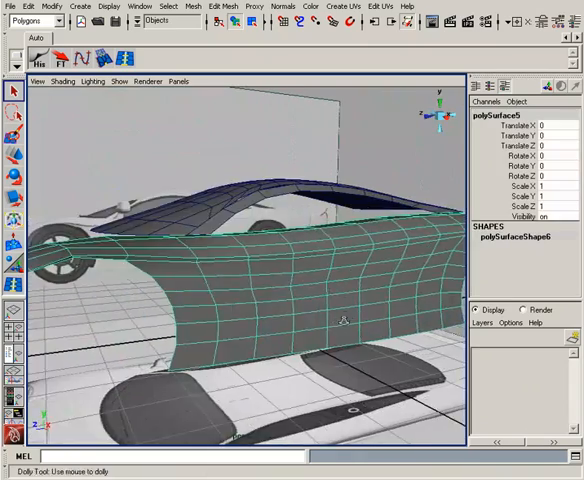
- Switch to the side view to look at the car's door area
{"action": "key", "text": "space"}
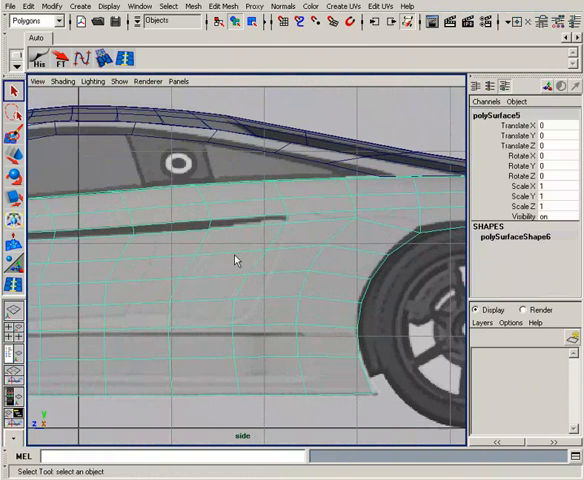
{"action": "mouse_move", "coordinate": [285, 234]}
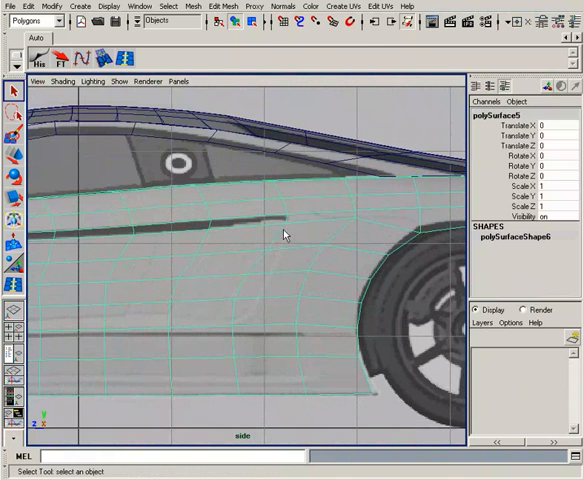
{"action": "mouse_move", "coordinate": [100, 330]}
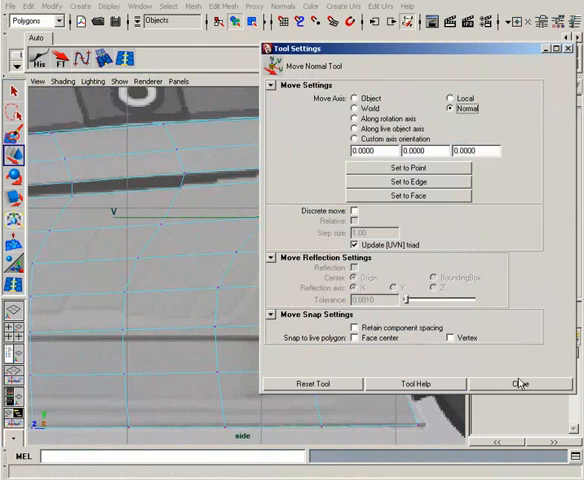
- Push four door and lower-body-line vertices along their normals toward the reference profile
{"action": "left_click", "coordinate": [519, 383]}
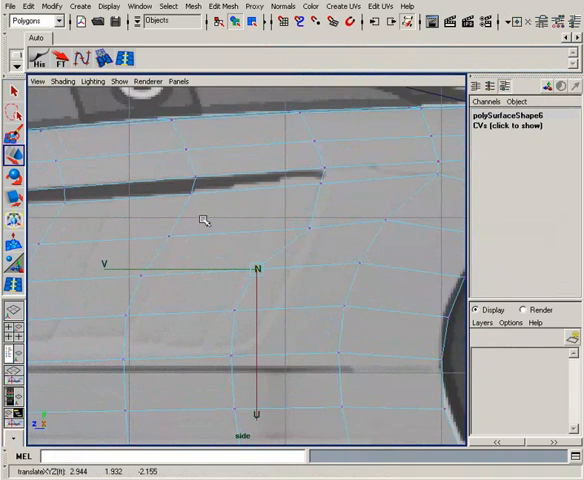
{"action": "mouse_move", "coordinate": [52, 188]}
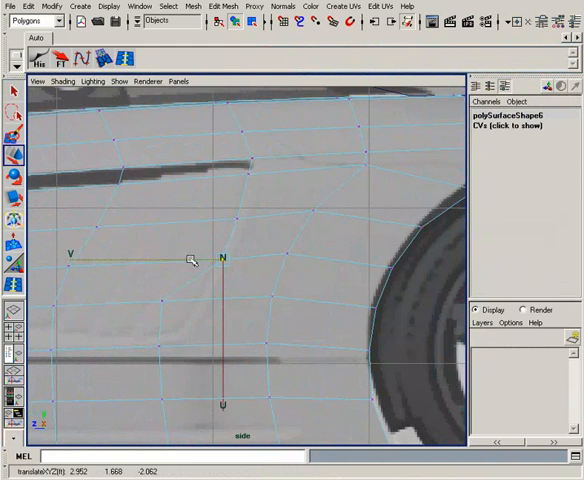
{"action": "left_click_drag", "start_coordinate": [190, 258], "coordinate": [128, 302]}
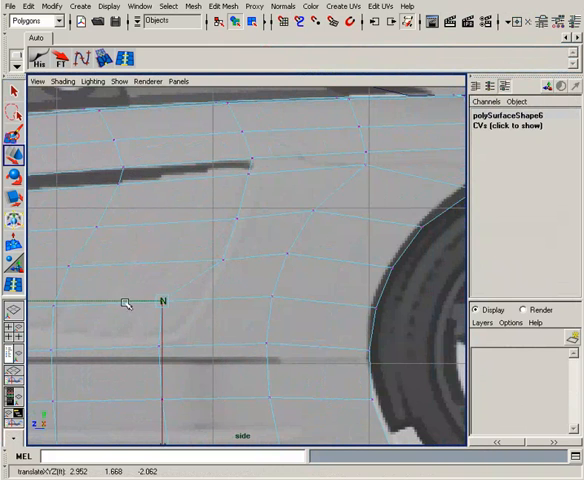
{"action": "left_click_drag", "start_coordinate": [127, 301], "coordinate": [225, 278]}
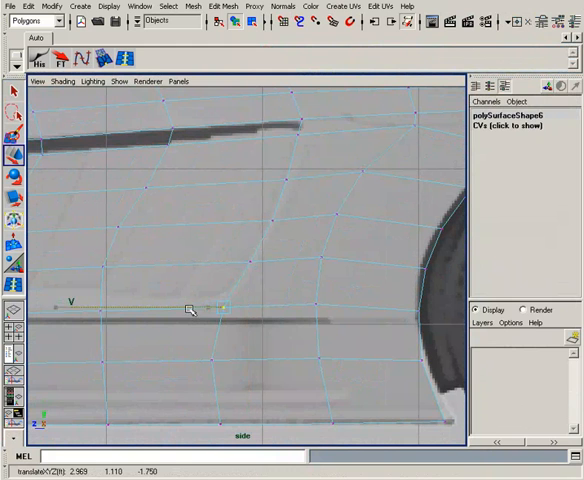
{"action": "left_click_drag", "start_coordinate": [192, 308], "coordinate": [222, 306]}
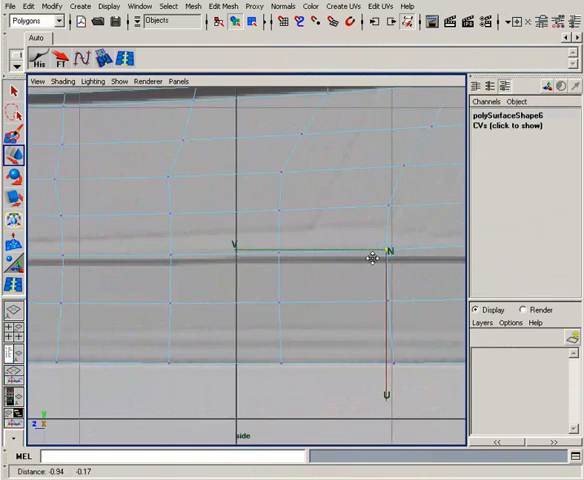
{"action": "left_click_drag", "start_coordinate": [370, 258], "coordinate": [305, 245]}
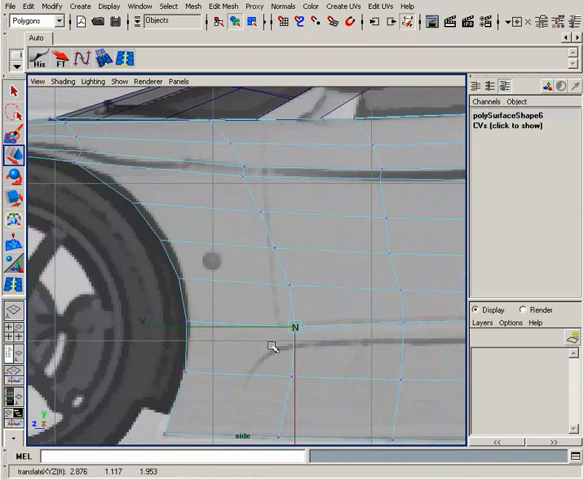
- Reposition three vertices beside the wheel arch, door side and upper door crease
{"action": "left_click_drag", "start_coordinate": [270, 348], "coordinate": [245, 325]}
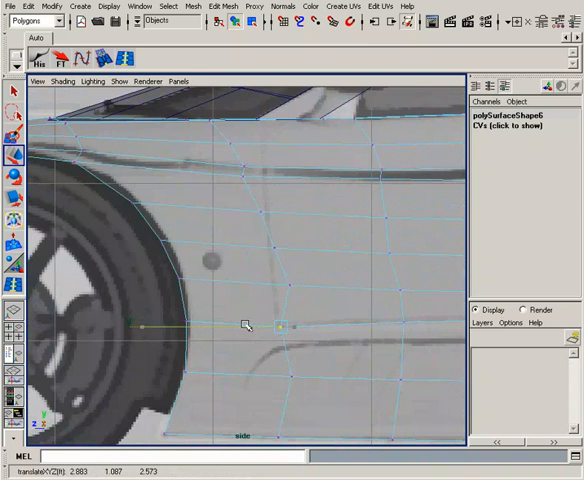
{"action": "left_click_drag", "start_coordinate": [248, 324], "coordinate": [252, 286]}
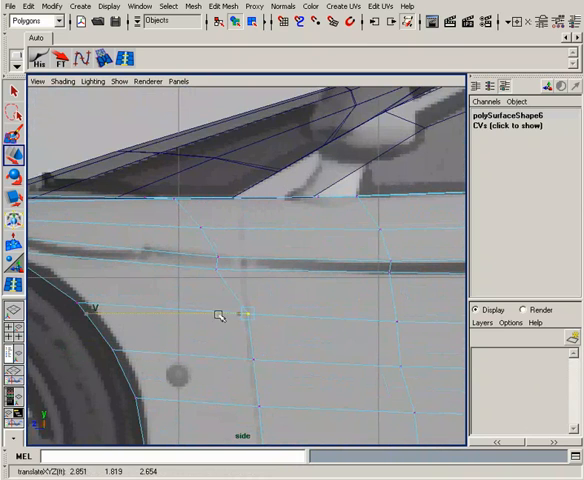
{"action": "left_click_drag", "start_coordinate": [218, 315], "coordinate": [207, 272]}
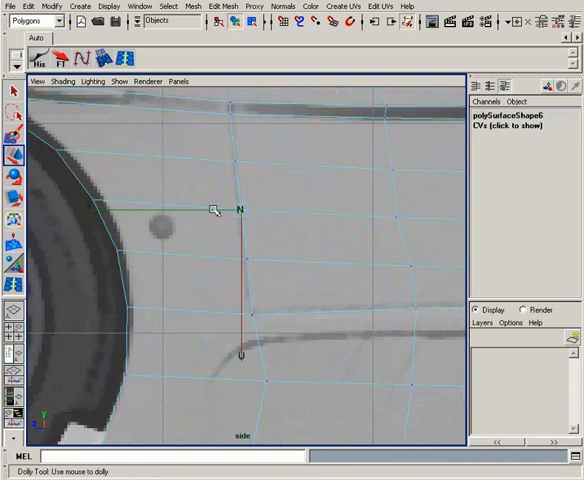
- Tweak a vertex beside the wheel arch and a lower door vertex
{"action": "left_click_drag", "start_coordinate": [213, 210], "coordinate": [225, 262]}
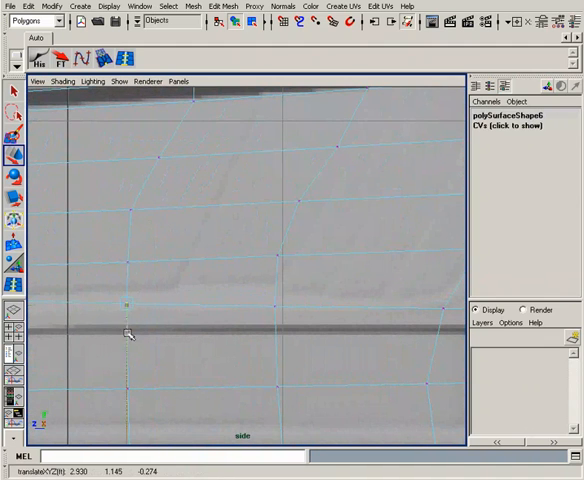
{"action": "left_click_drag", "start_coordinate": [128, 303], "coordinate": [272, 303]}
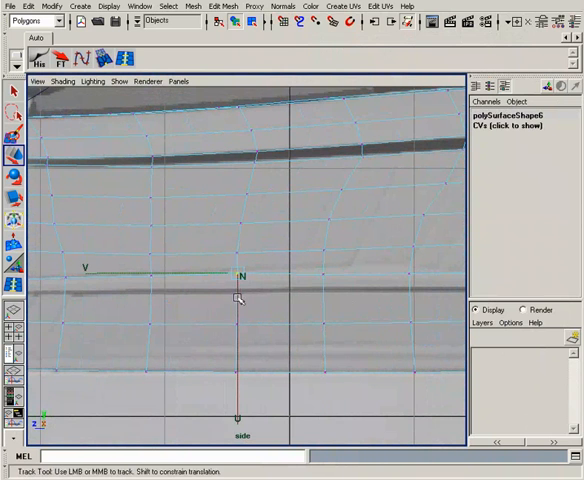
- Refine one vertex along the lower door edge with the Normal move handle
{"action": "left_click_drag", "start_coordinate": [237, 300], "coordinate": [188, 280]}
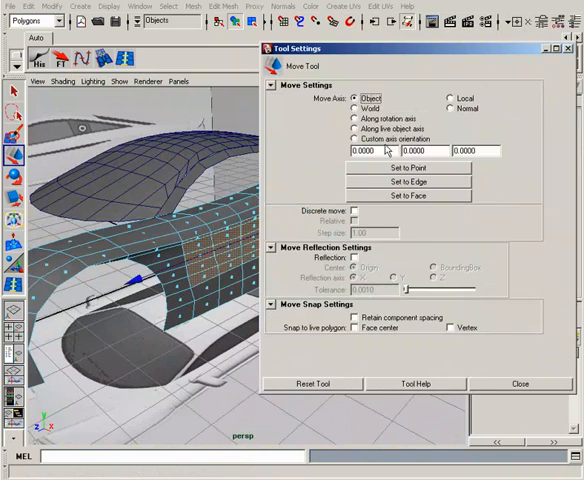
- Set the Move Tool's Move Axis to Object for the selected door faces
{"action": "left_click", "coordinate": [519, 383]}
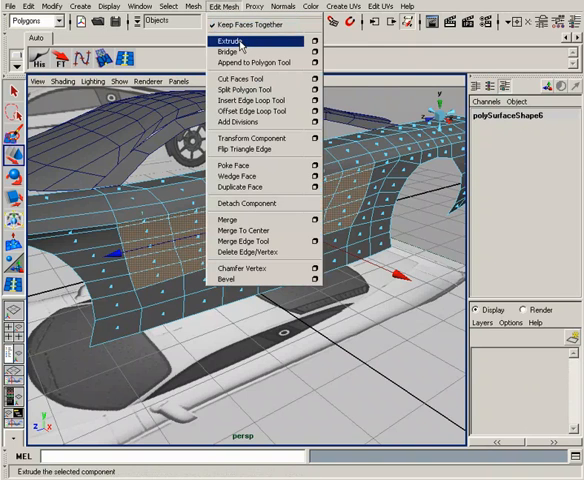
- Extrude the selected door faces using Edit Mesh > Extrude
{"action": "left_click", "coordinate": [232, 40]}
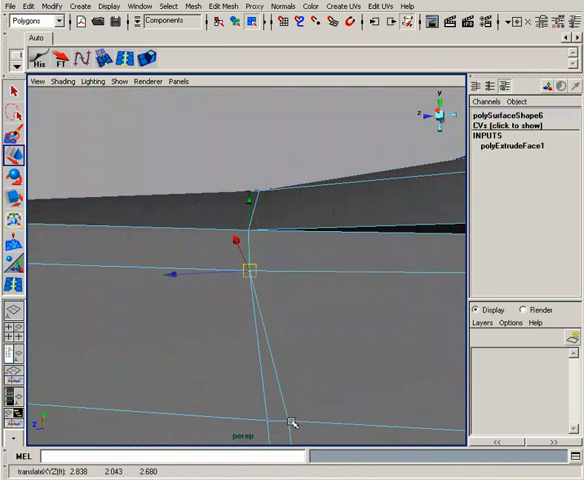
- Drag the extruded scoop's corner vertex onto the adjoining body vertex for merging
{"action": "left_click_drag", "start_coordinate": [290, 420], "coordinate": [312, 237]}
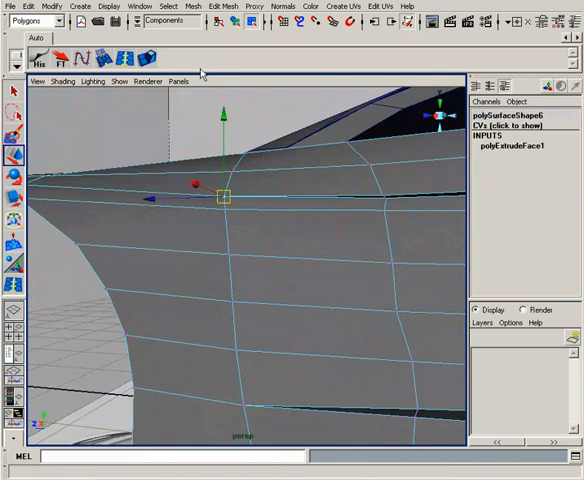
{"action": "left_click", "coordinate": [181, 5]}
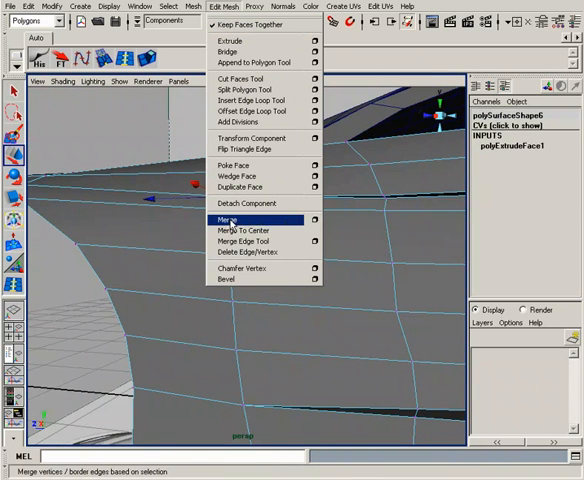
{"action": "mouse_move", "coordinate": [232, 222]}
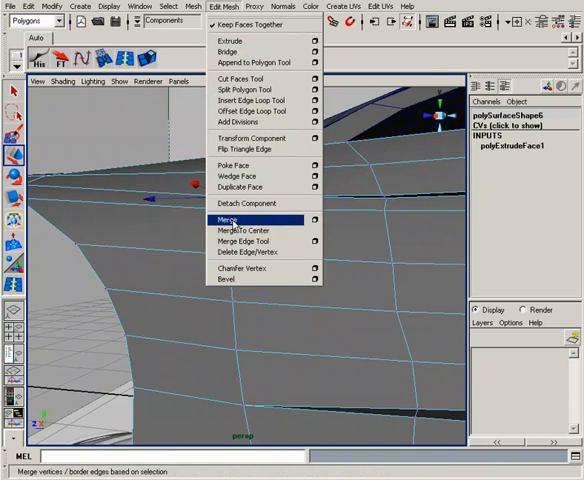
- Weld the selected seam vertices with Edit Mesh > Merge
{"action": "left_click", "coordinate": [231, 218]}
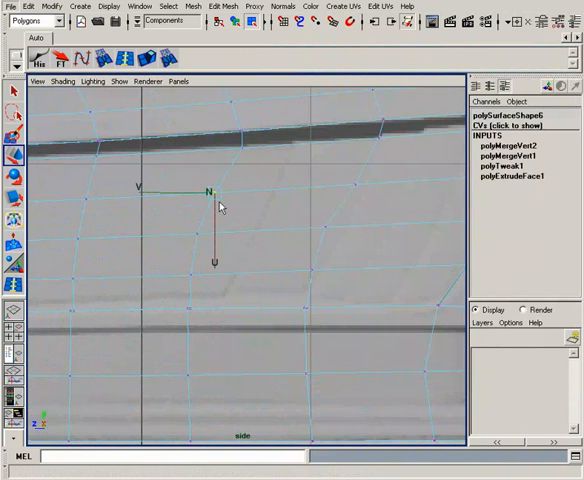
- Slide a door-edge vertex near the merged scoop, then orbit to inspect it
{"action": "left_click_drag", "start_coordinate": [207, 190], "coordinate": [230, 193]}
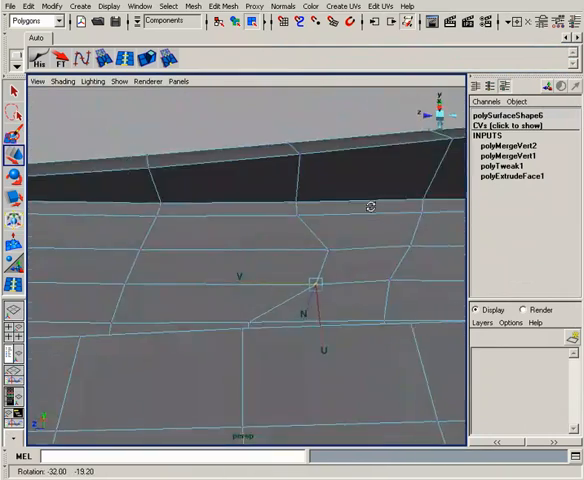
{"action": "left_click_drag", "start_coordinate": [370, 207], "coordinate": [180, 252]}
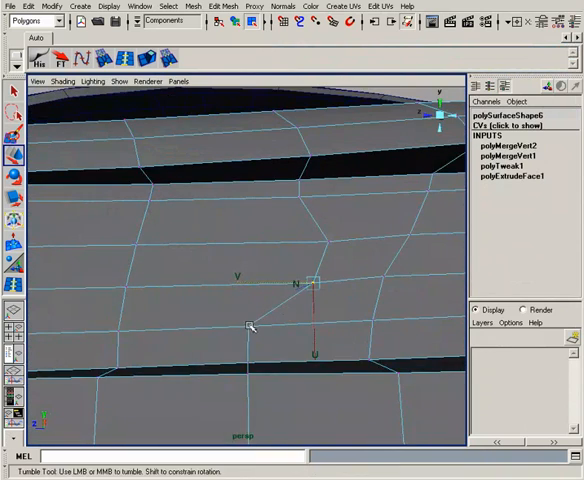
{"action": "key", "text": "space"}
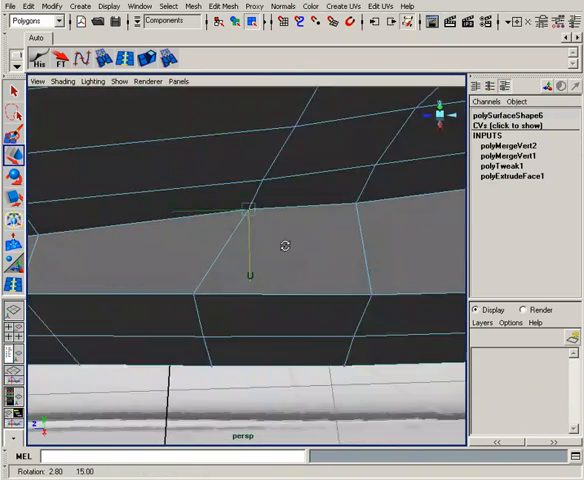
- Move a top door-edge vertex and align it to the side-view reference line
{"action": "key", "text": "space"}
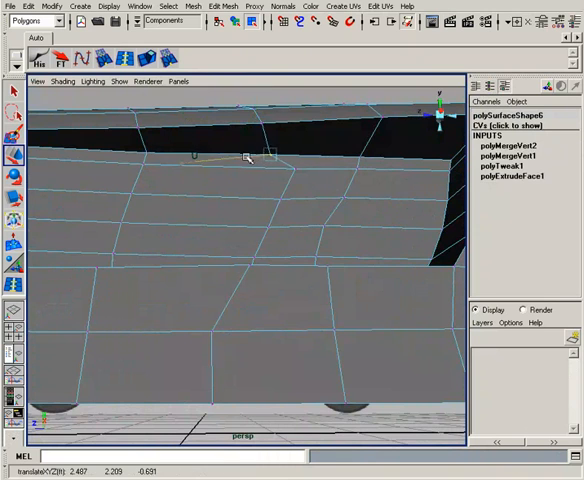
{"action": "left_click_drag", "start_coordinate": [245, 155], "coordinate": [300, 148]}
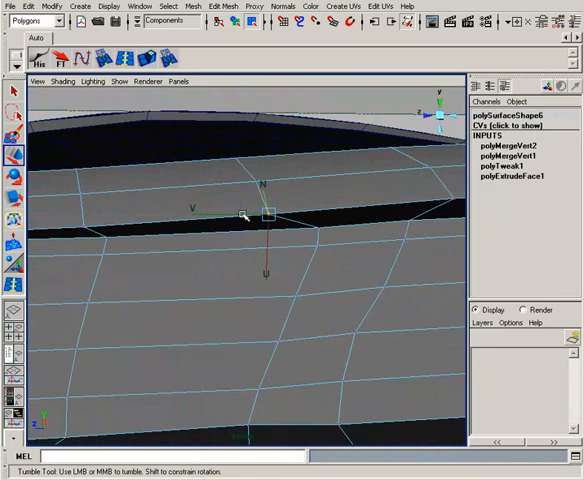
{"action": "key", "text": "space"}
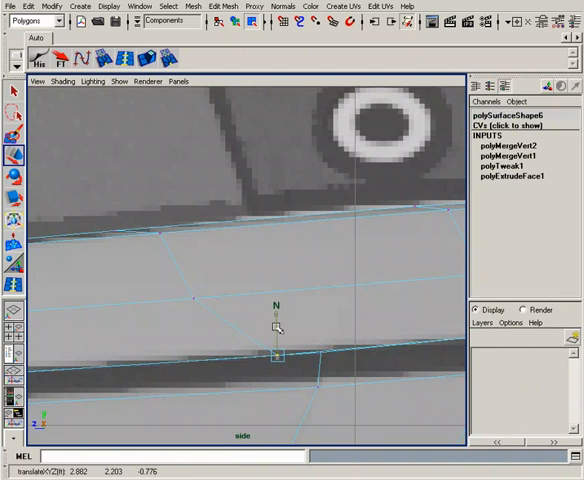
{"action": "left_click_drag", "start_coordinate": [277, 328], "coordinate": [290, 355]}
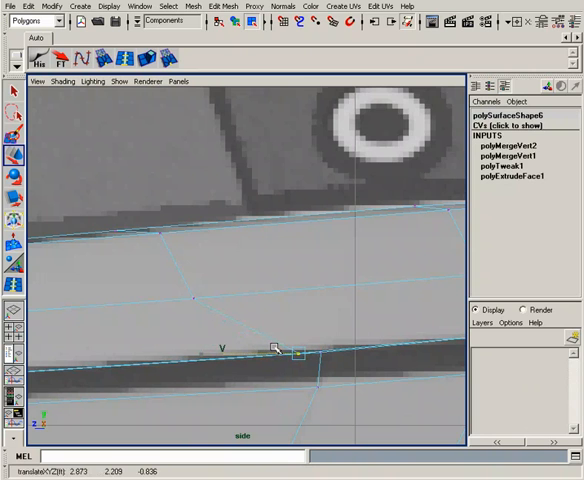
{"action": "left_click_drag", "start_coordinate": [278, 348], "coordinate": [305, 360]}
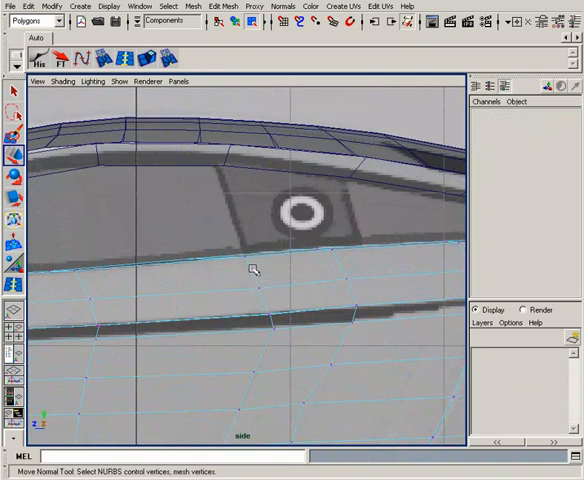
{"action": "mouse_move", "coordinate": [244, 246]}
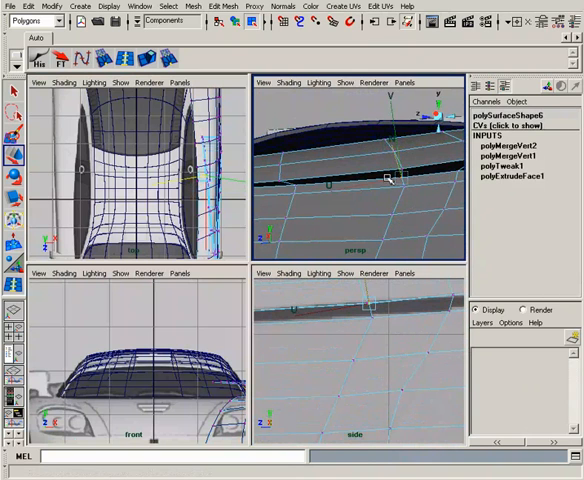
- Orbit and maximize the perspective view, then shift a door-area vertex
{"action": "left_click_drag", "start_coordinate": [393, 178], "coordinate": [417, 195]}
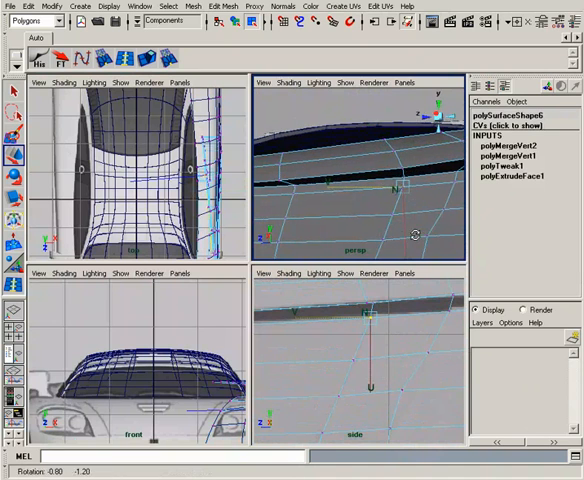
{"action": "key", "text": "space"}
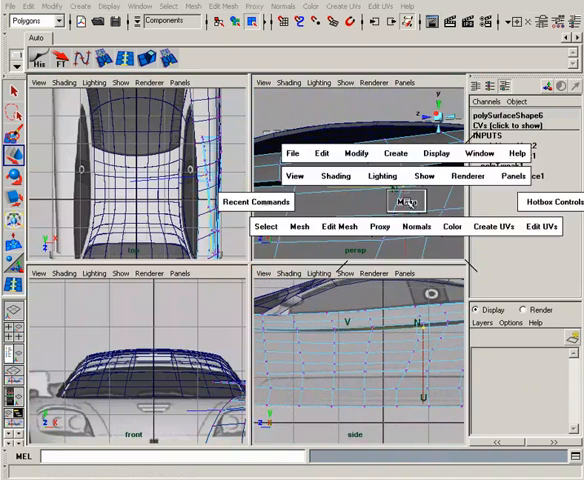
{"action": "key", "text": "space"}
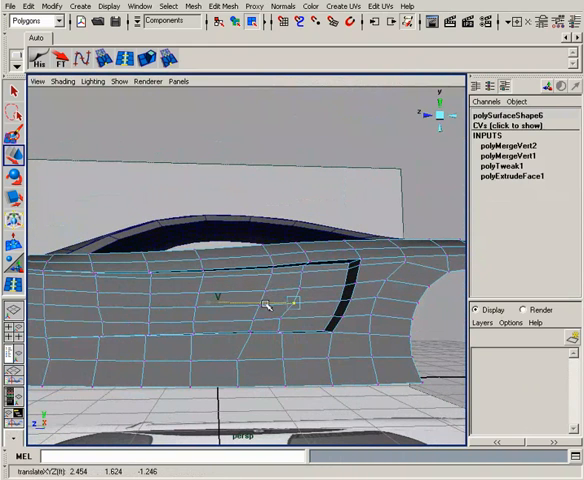
{"action": "left_click_drag", "start_coordinate": [265, 305], "coordinate": [255, 318]}
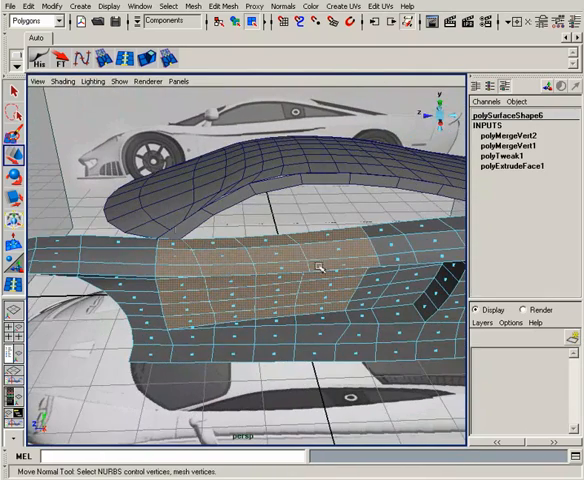
{"action": "mouse_move", "coordinate": [360, 305]}
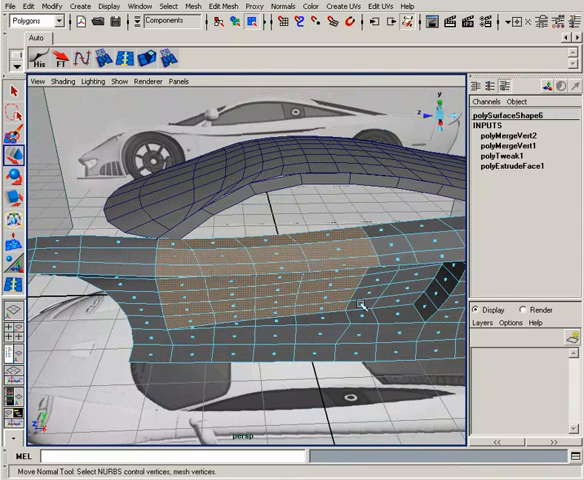
- Apply Mesh > Extract to separate the selected door faces from the body
{"action": "left_click", "coordinate": [195, 6]}
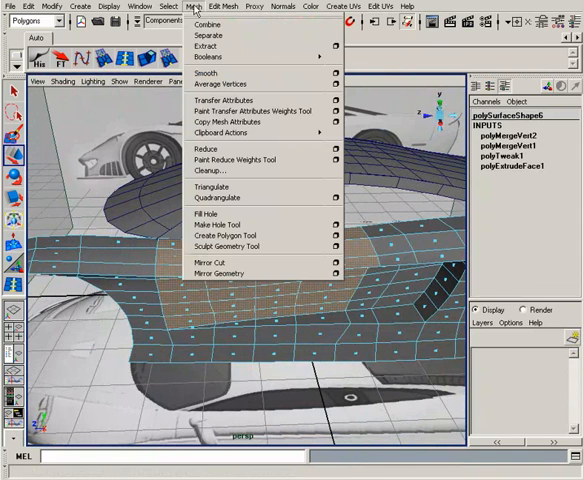
{"action": "mouse_move", "coordinate": [210, 46]}
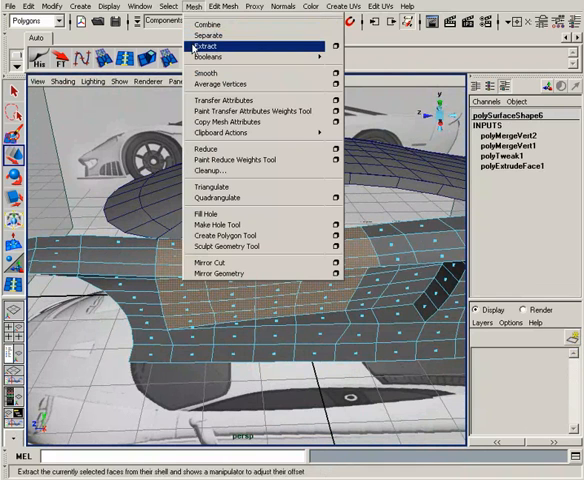
{"action": "left_click", "coordinate": [202, 46]}
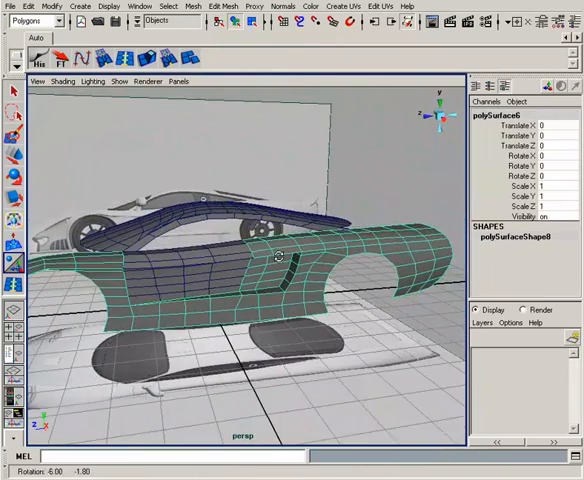
{"action": "left_click_drag", "start_coordinate": [280, 260], "coordinate": [380, 270]}
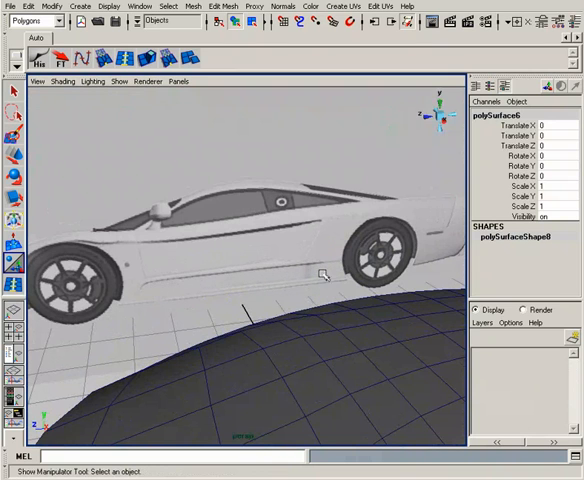
{"action": "mouse_move", "coordinate": [325, 272]}
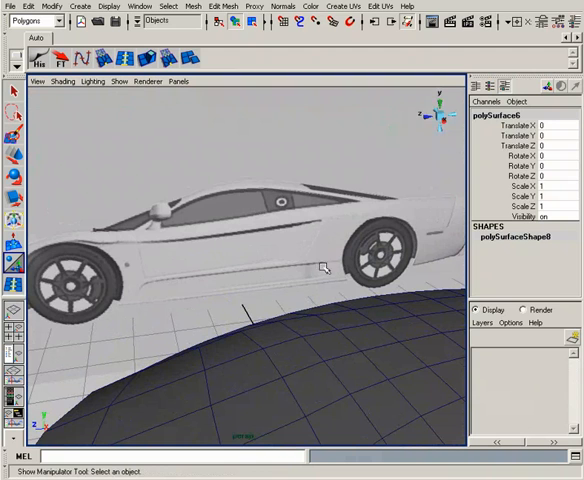